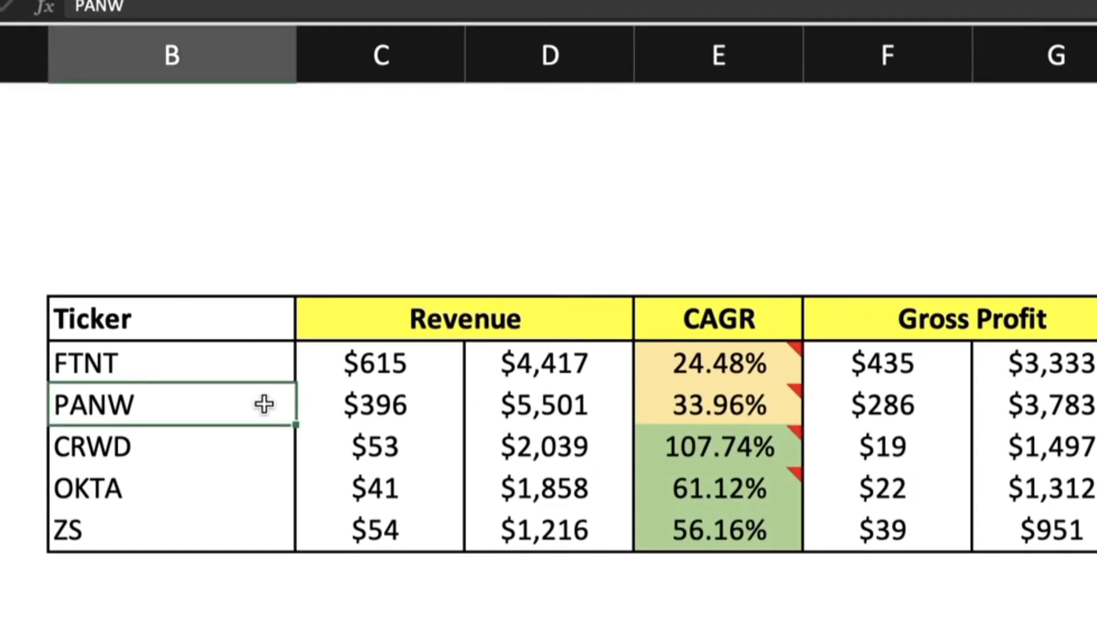
# Select PANW's 33.96% CAGR cell (E7) to show its RATE formula and 9yr CAGR comment
pyautogui.click(718, 405)
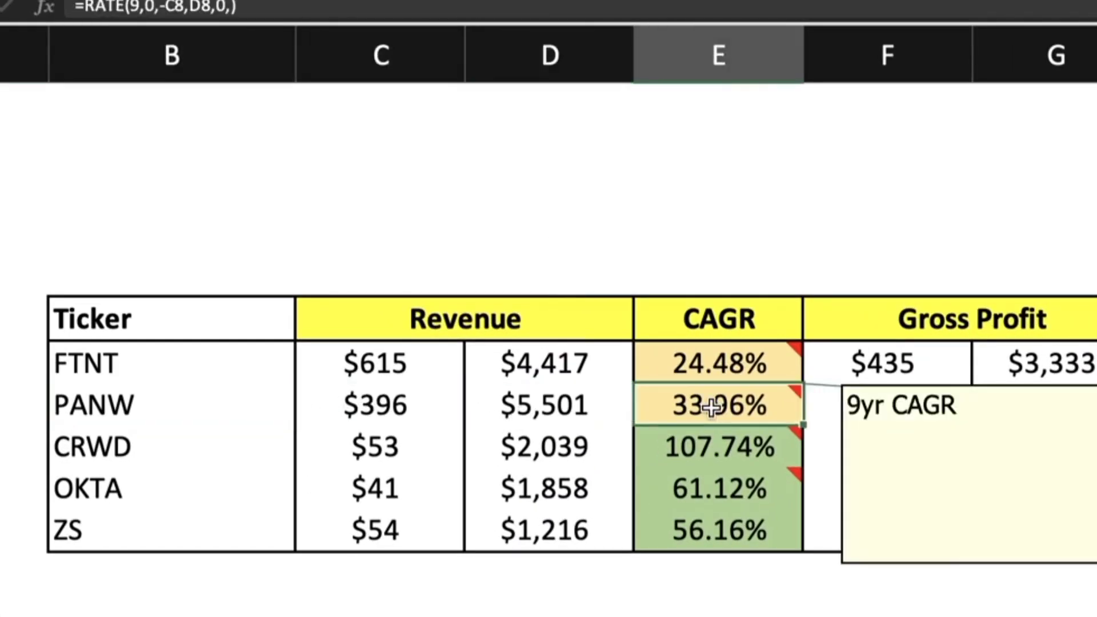